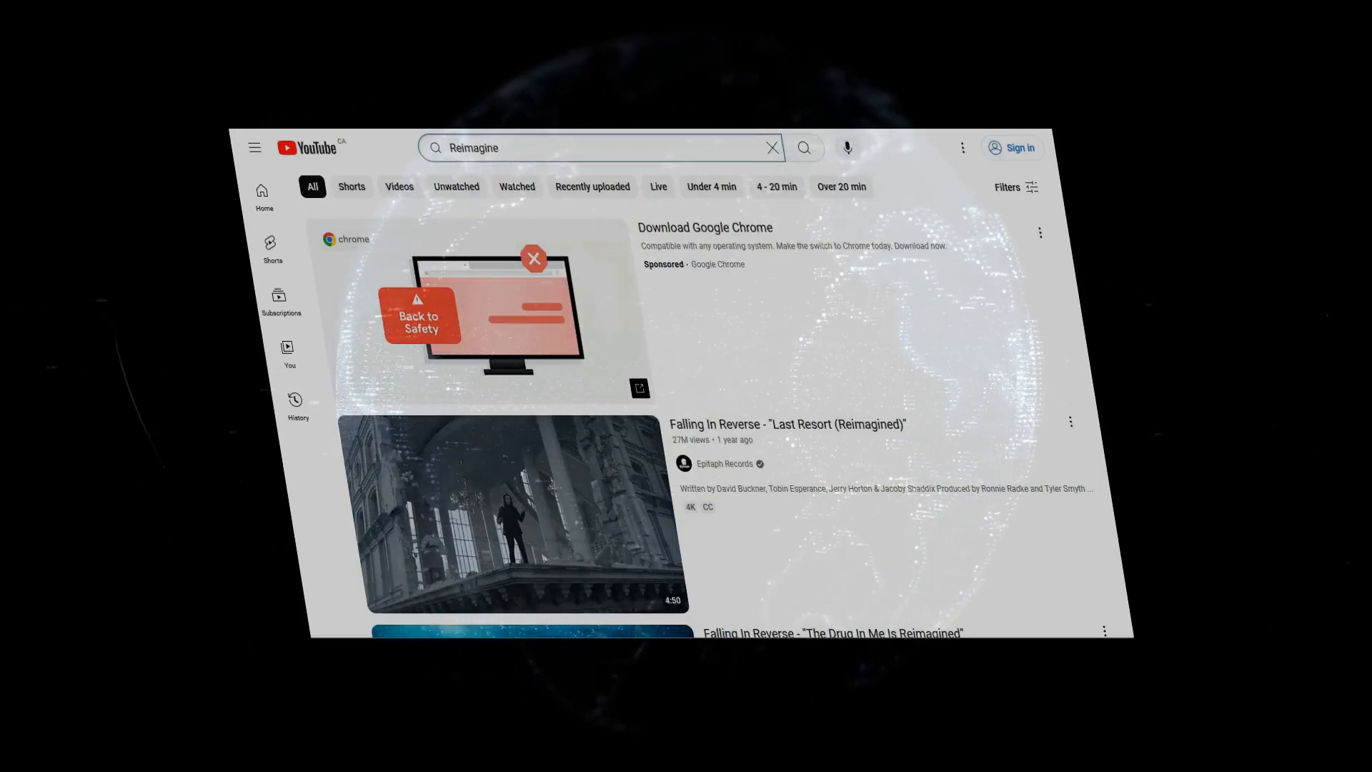
scroll(down, 3)
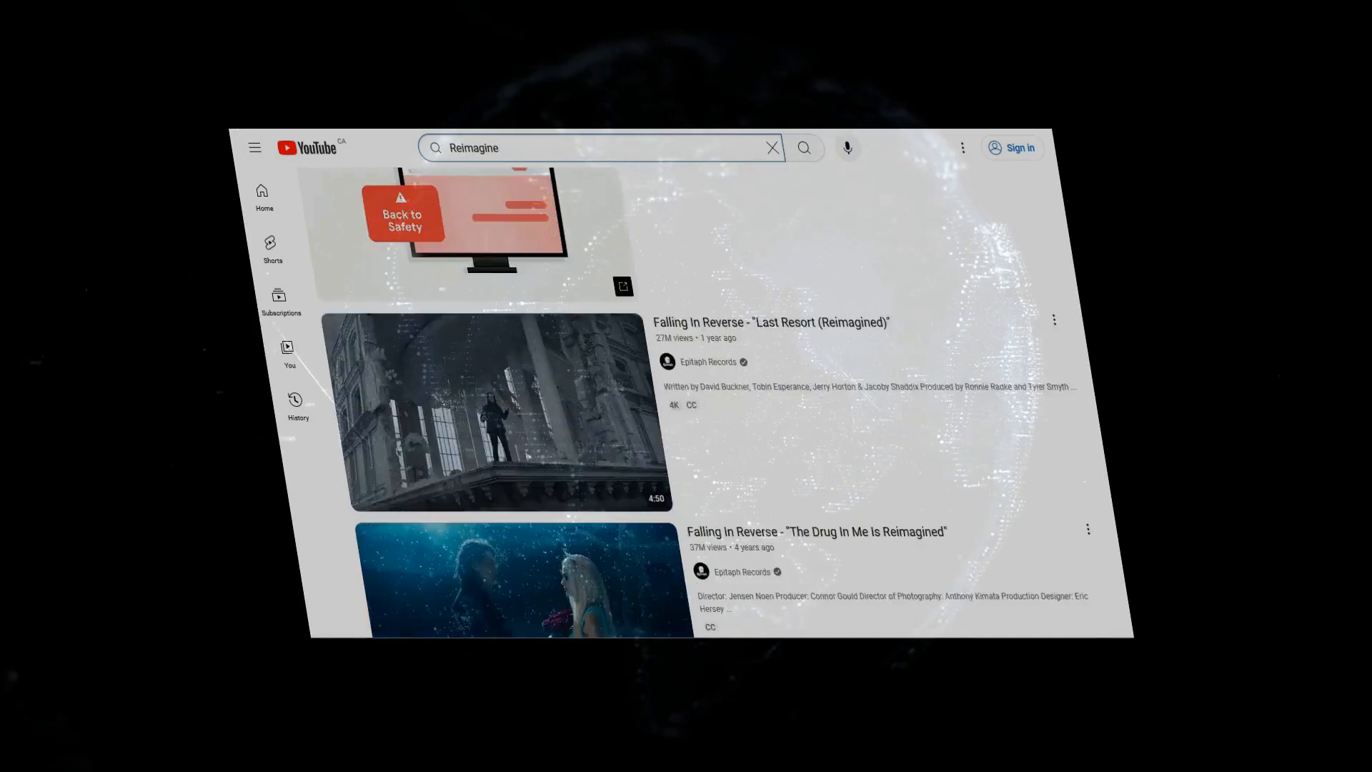
scroll(down, 3)
text(AI competition)
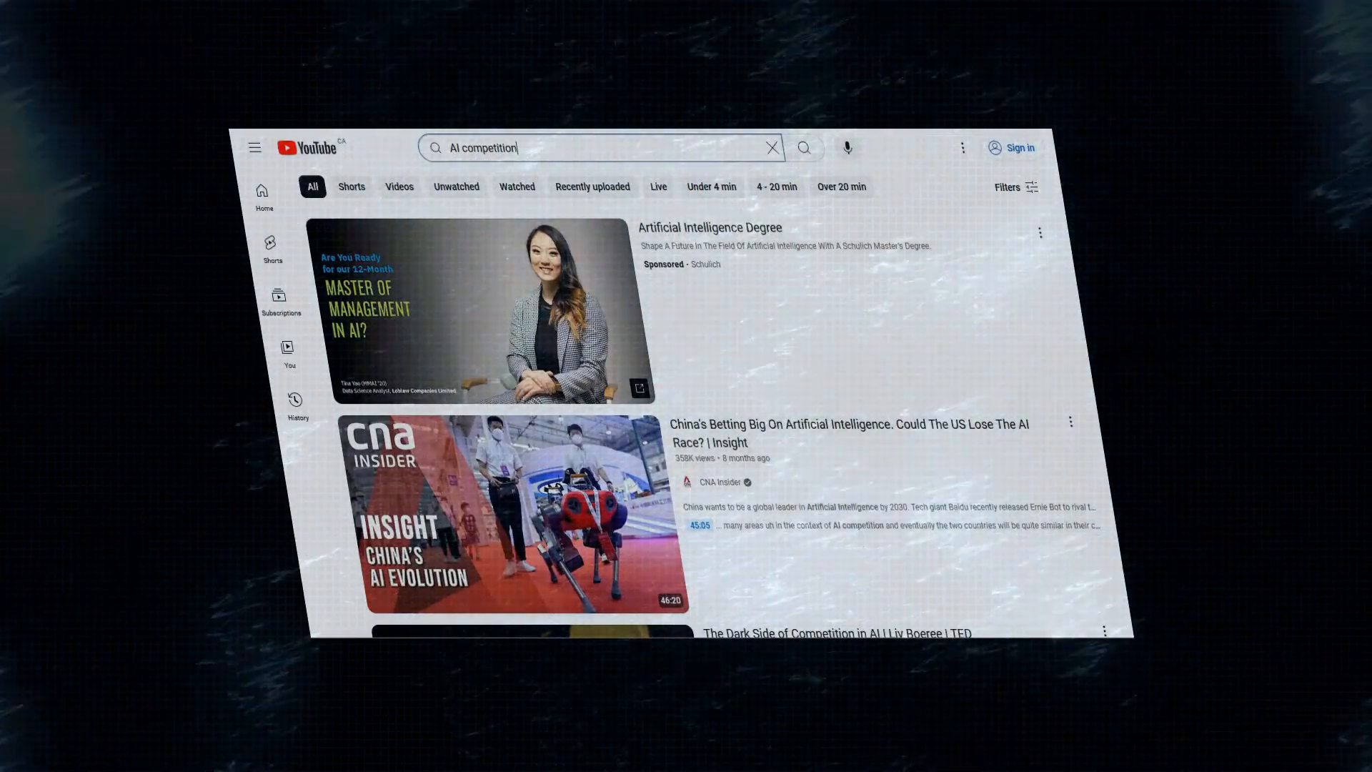
scroll(down, 3)
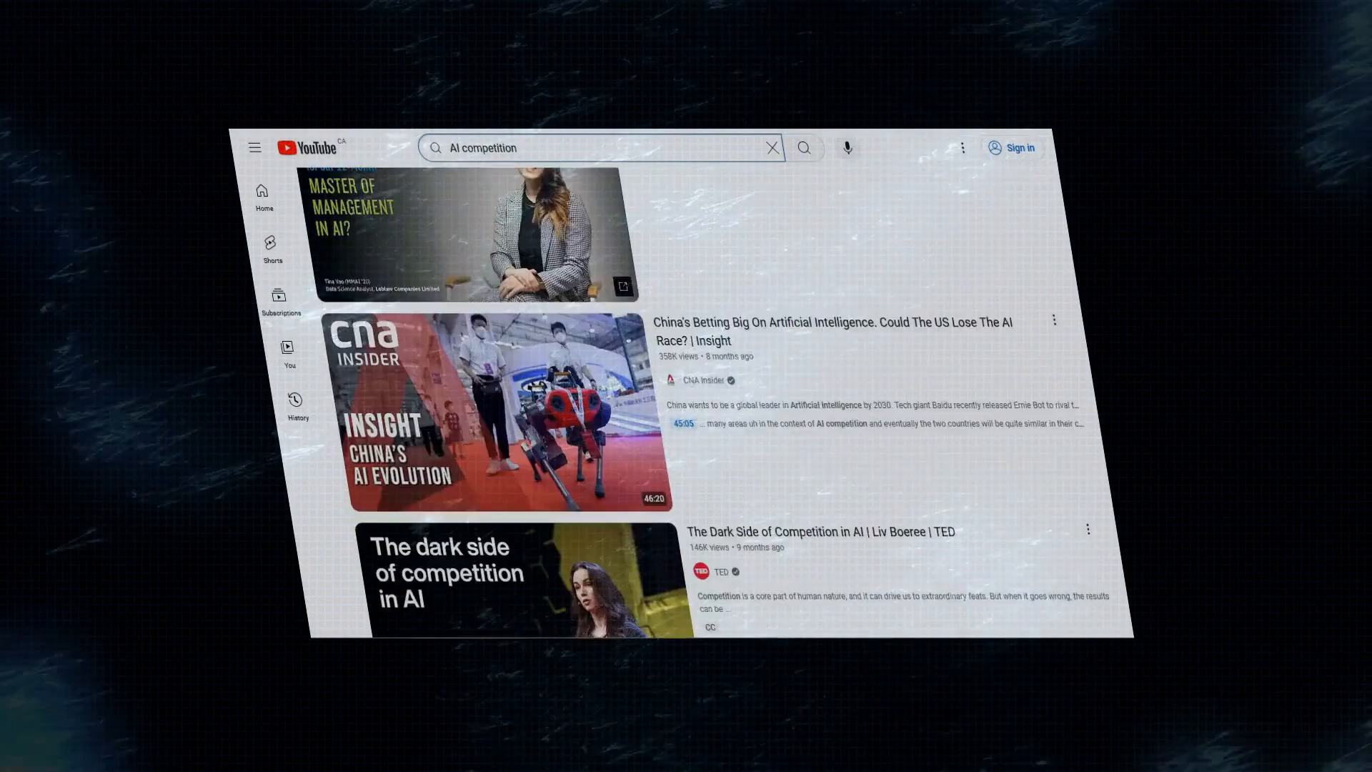
scroll(down, 3)
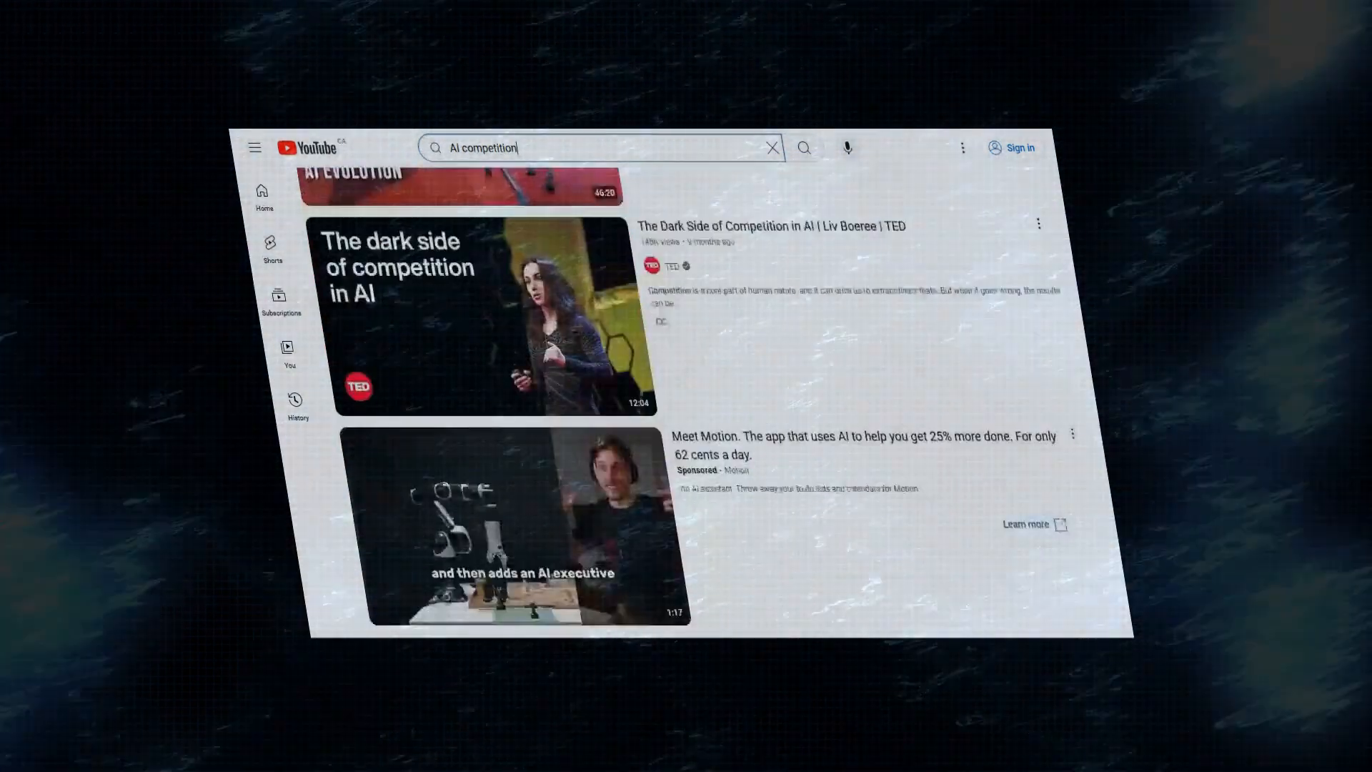